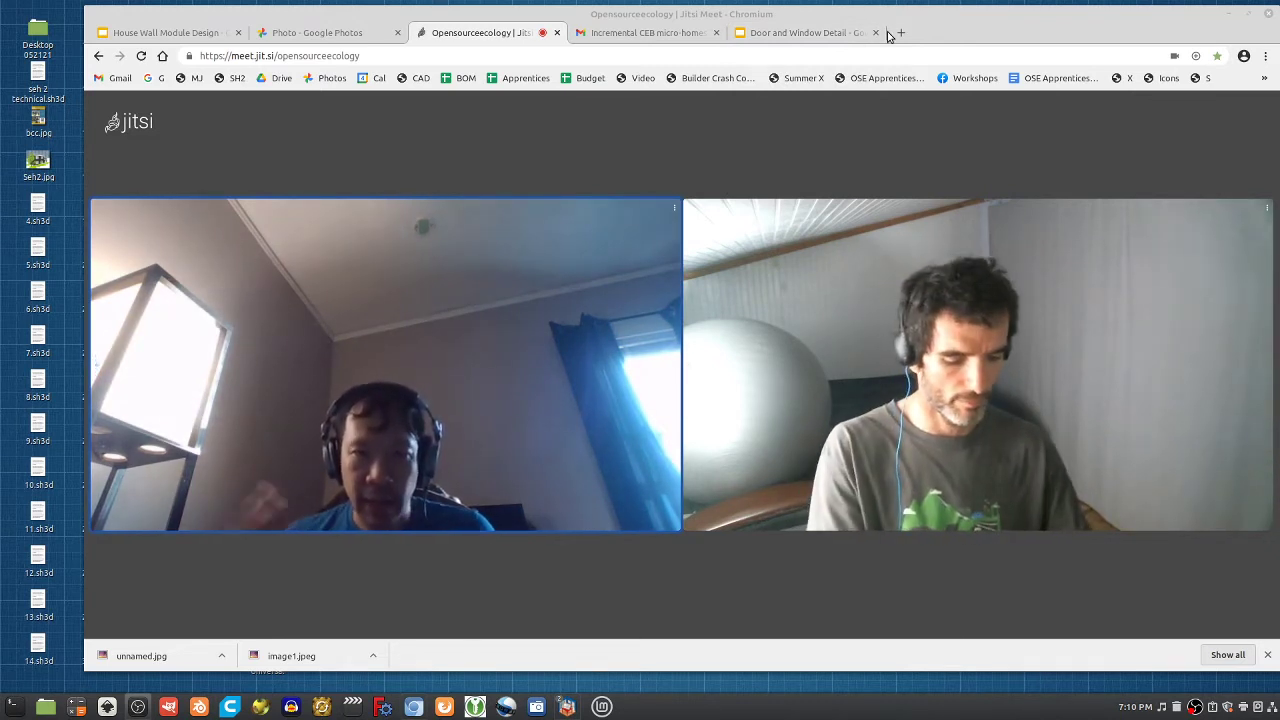
Step: In a new tab, navigate to the not-yet-existing Paul page on the OSE wiki
click(898, 32)
text(https://wiki.opensourceecology.org/wiki/Paul)
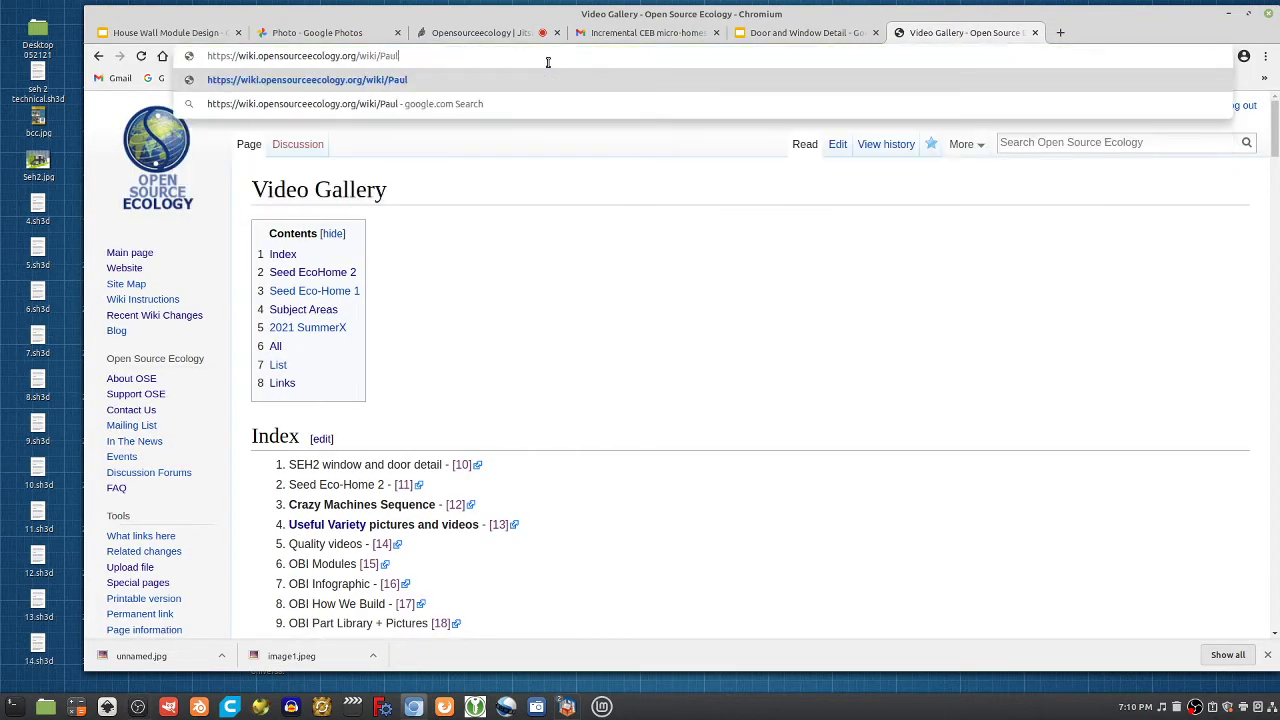
text(Pha)
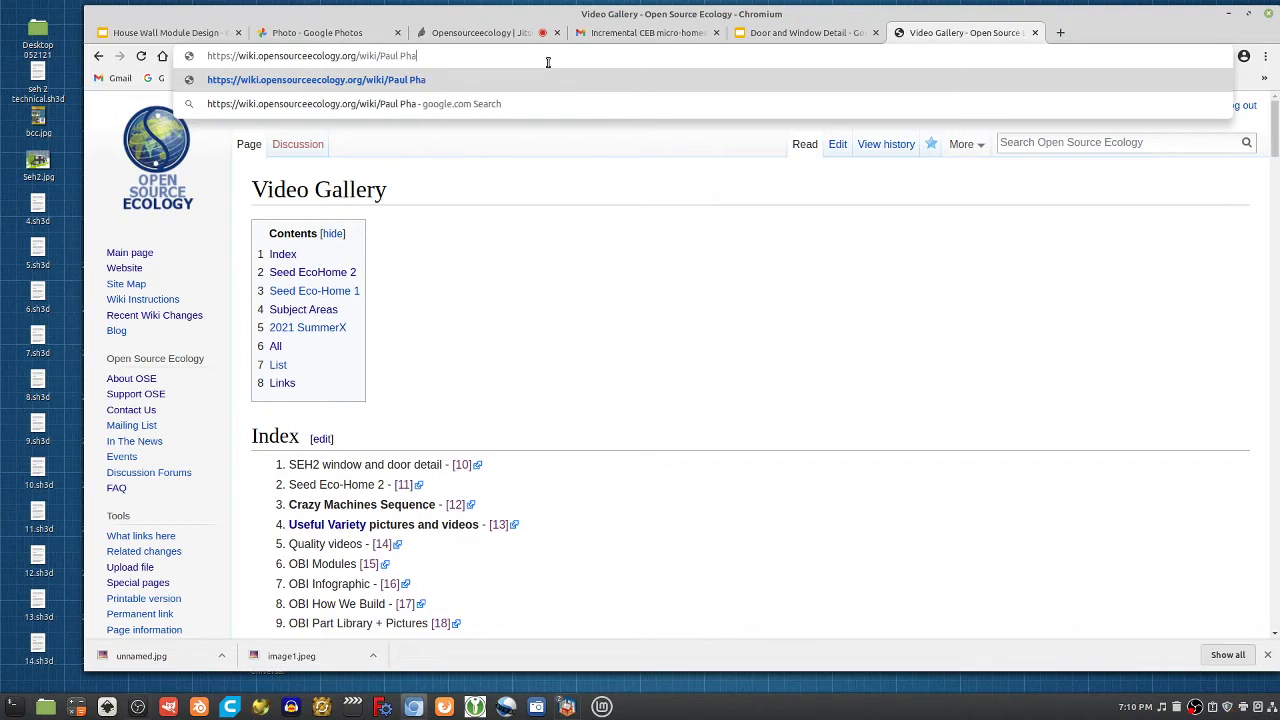
key(BackSpace)
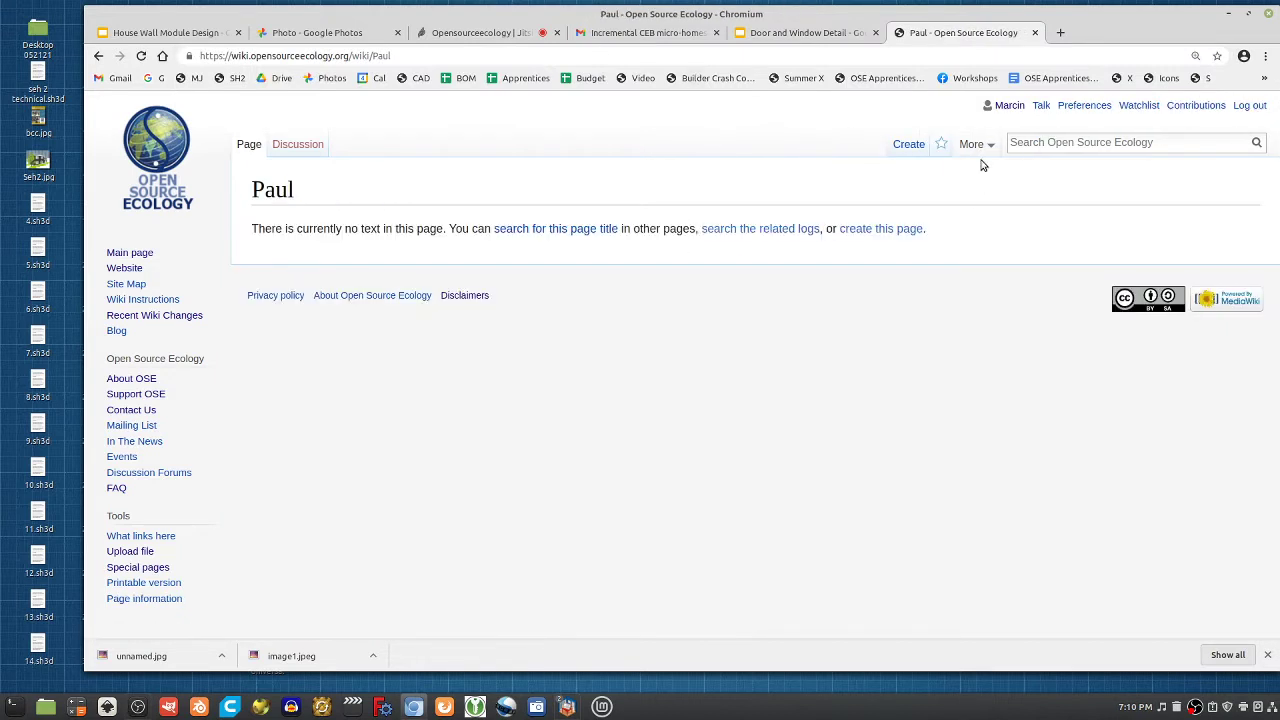
Step: Create the Paul page and type the bullet 'August away, Nov. away'
click(881, 228)
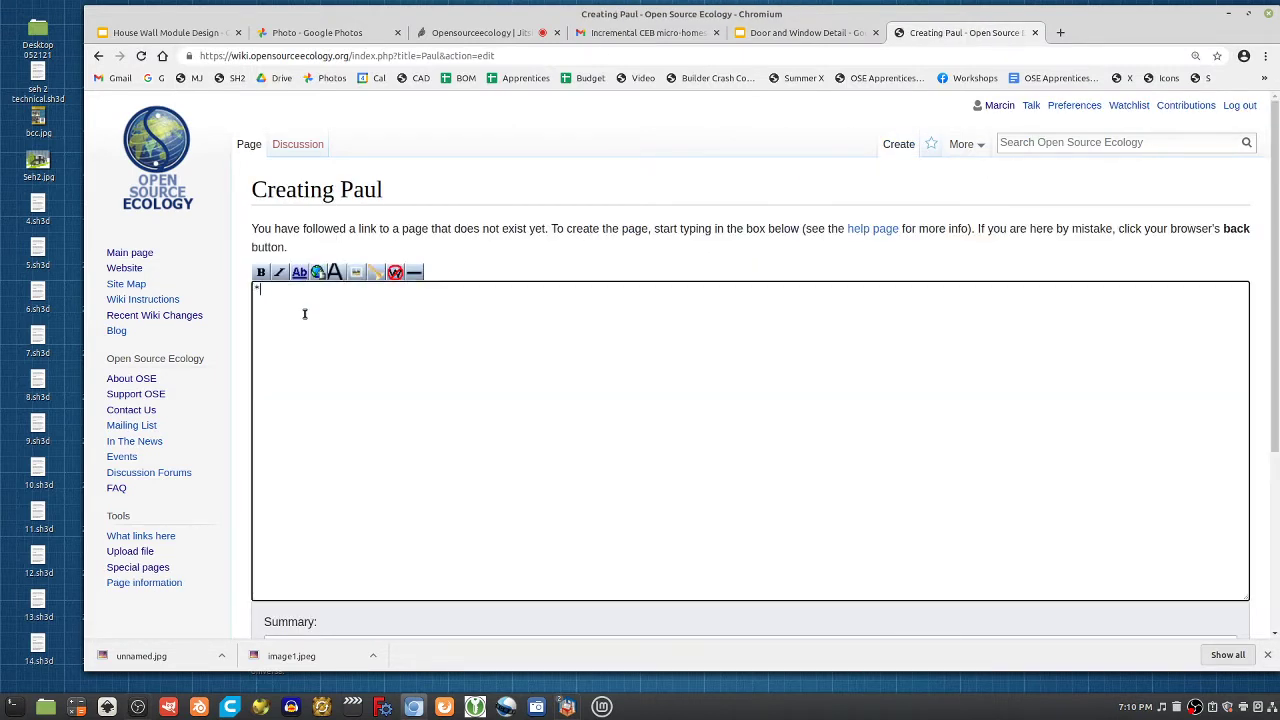
text(Au)
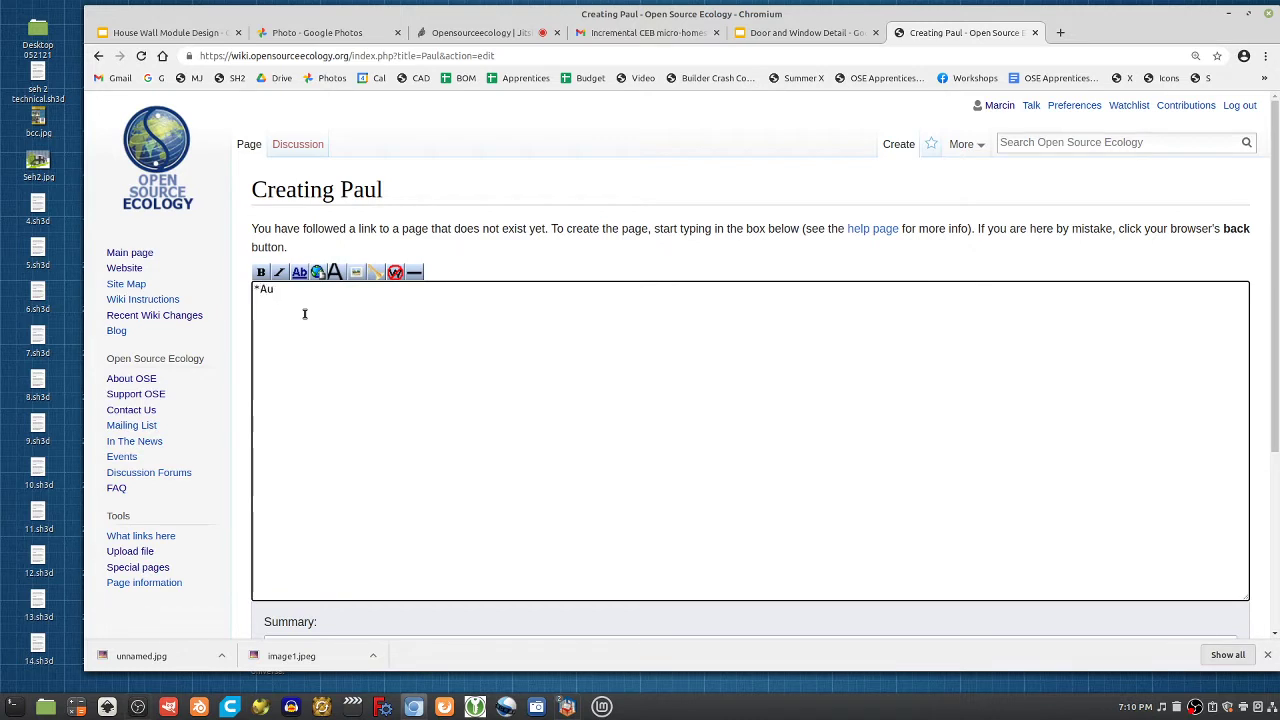
text(gust away,)
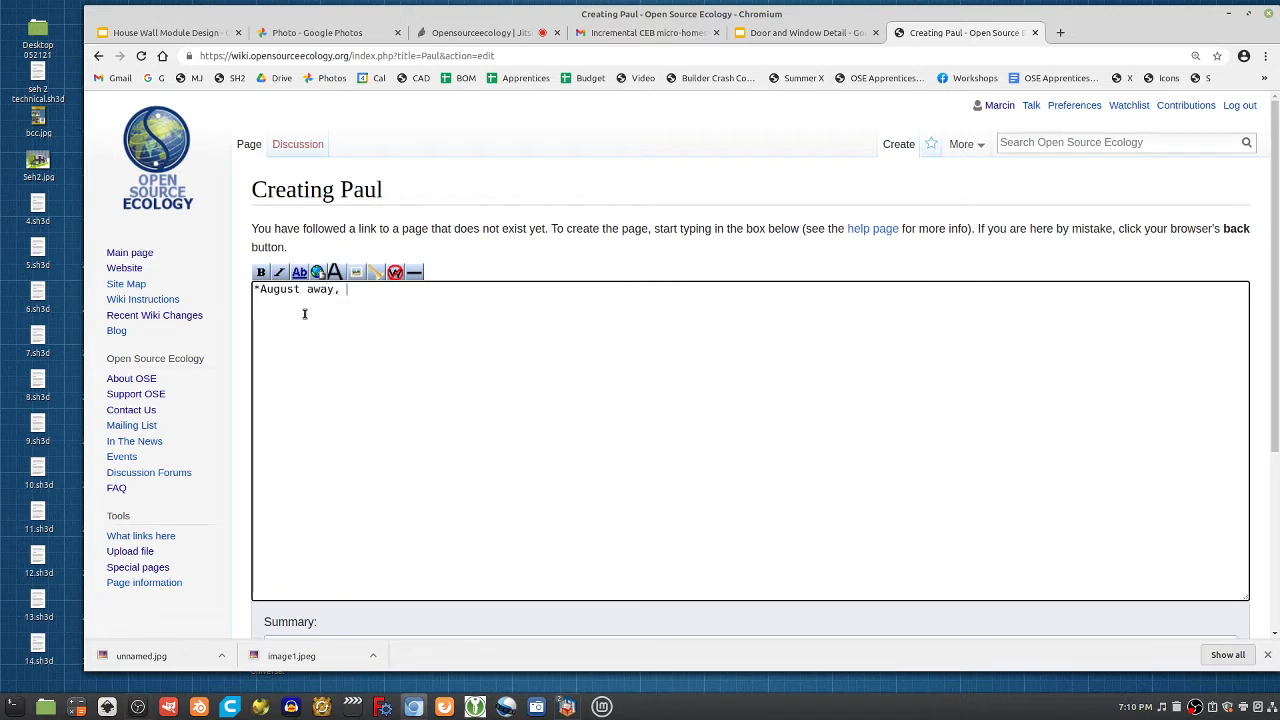
text(Nov. aw)
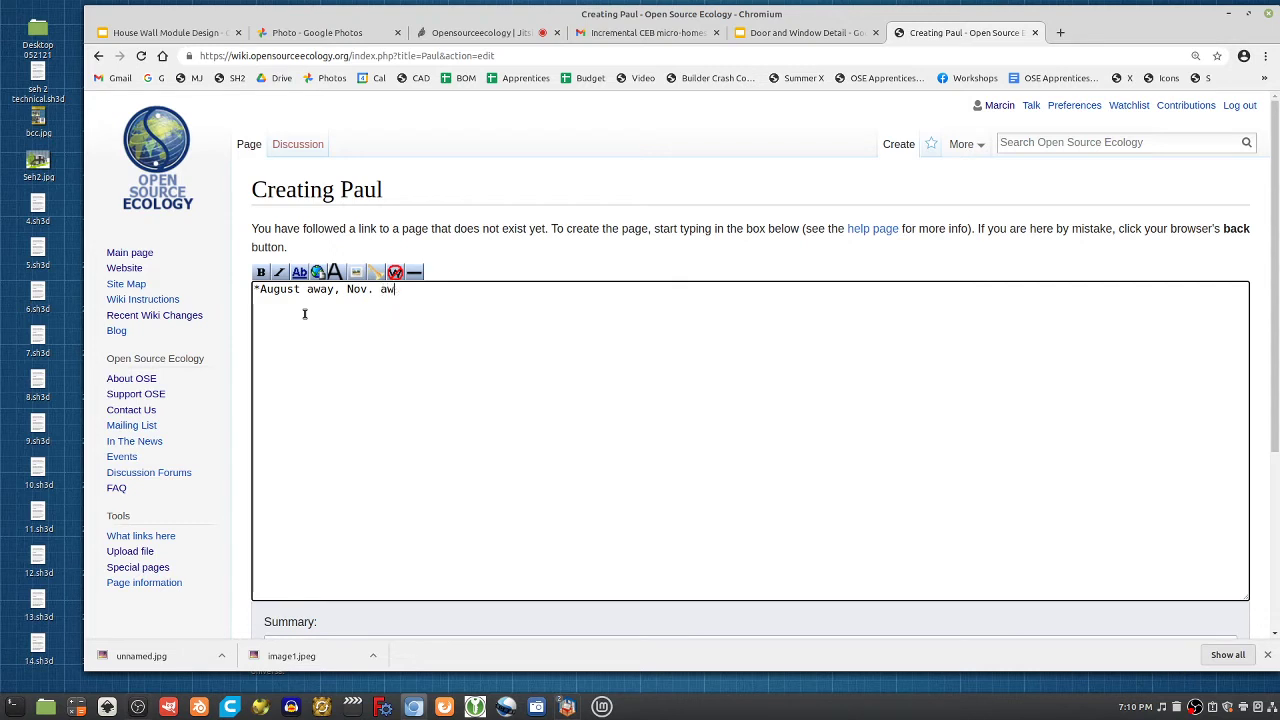
text(ay)
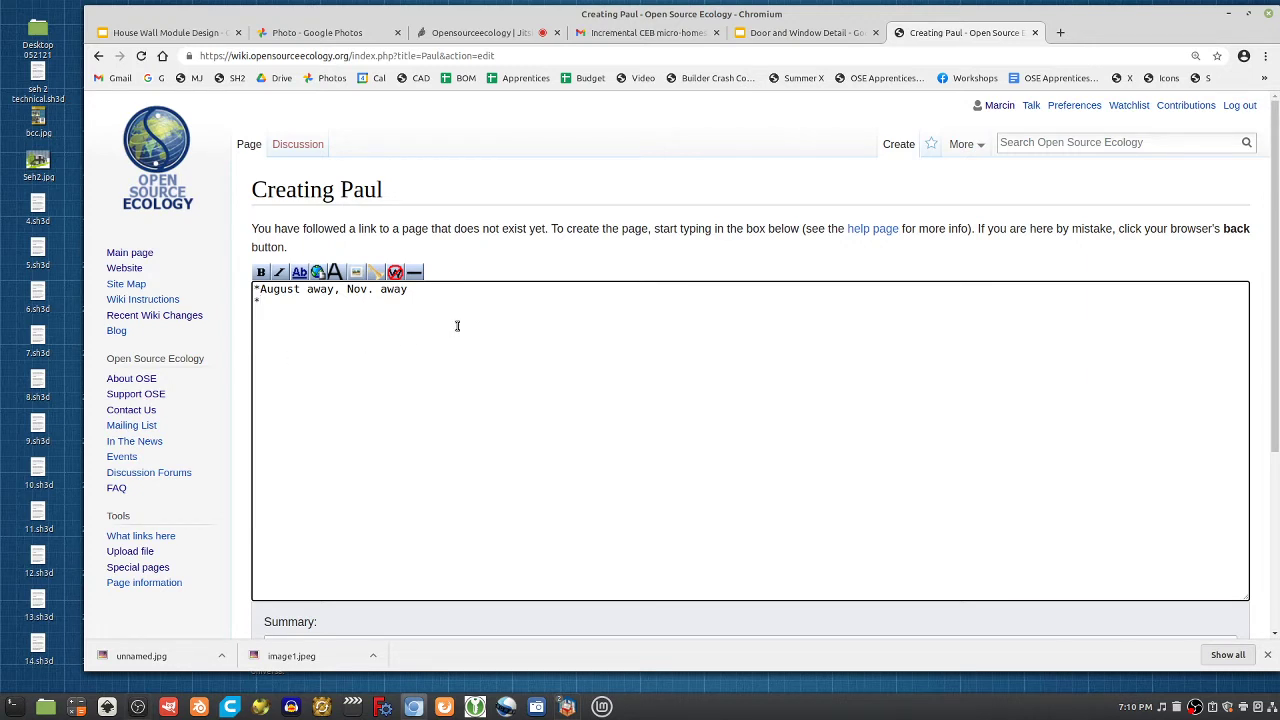
mouse_move(431, 322)
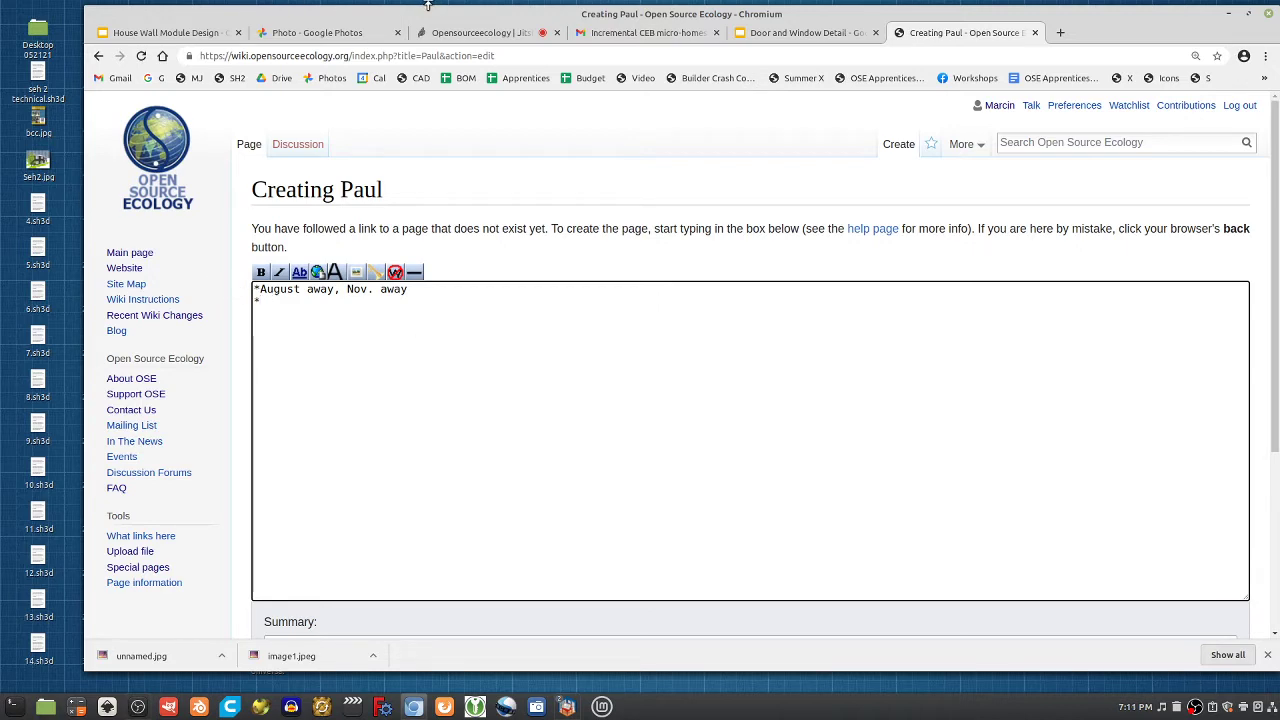
Step: Browse the email, Door and Window presentation and draft tabs, then view the tape-measure photo
click(645, 32)
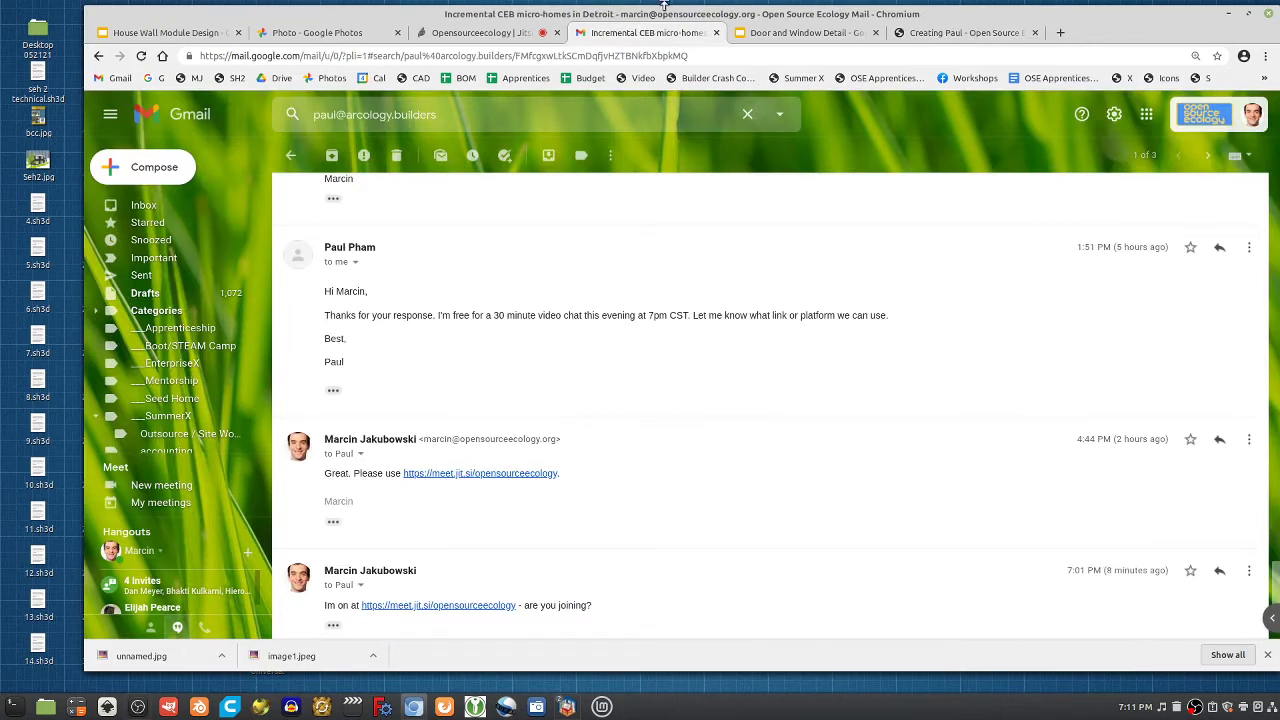
click(805, 32)
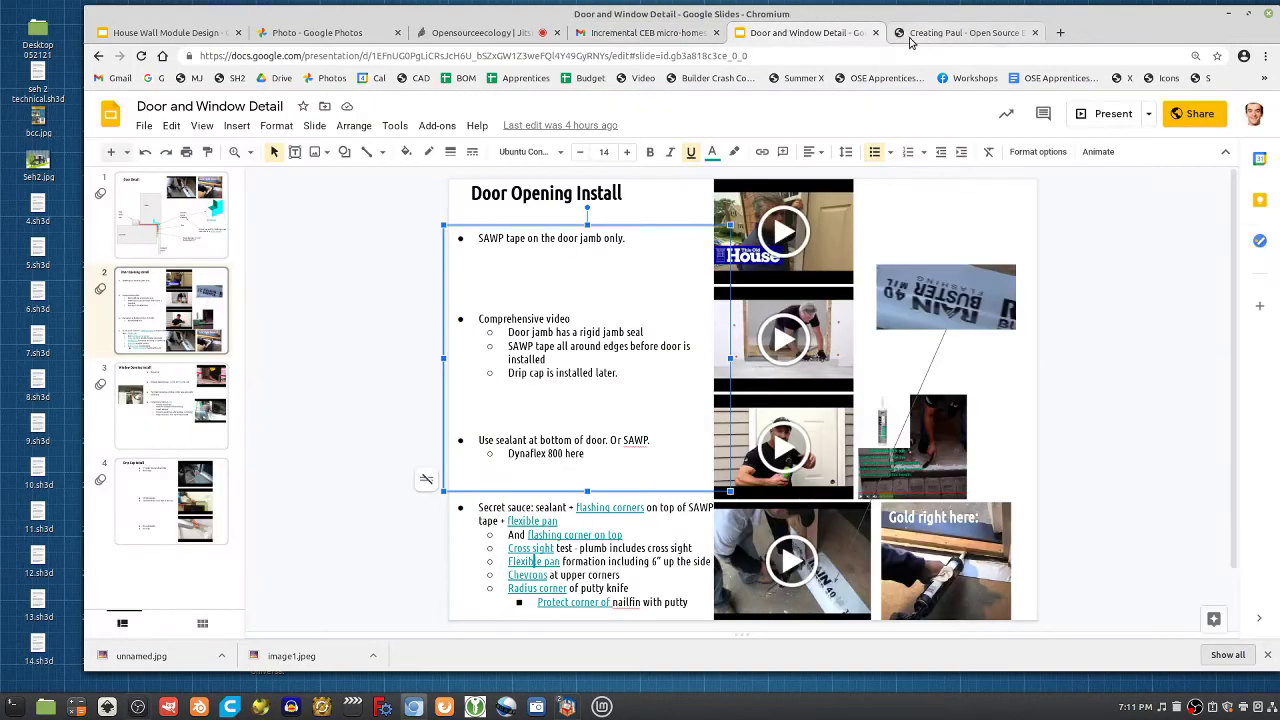
click(965, 32)
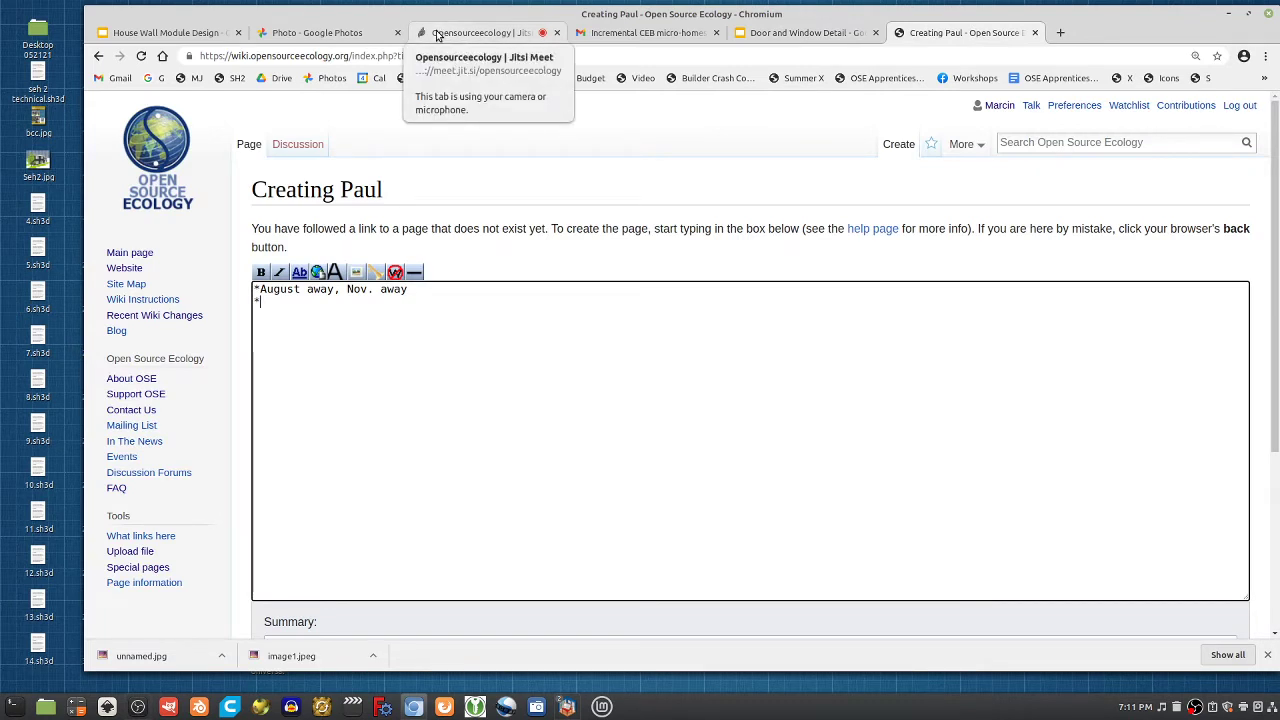
mouse_move(335, 8)
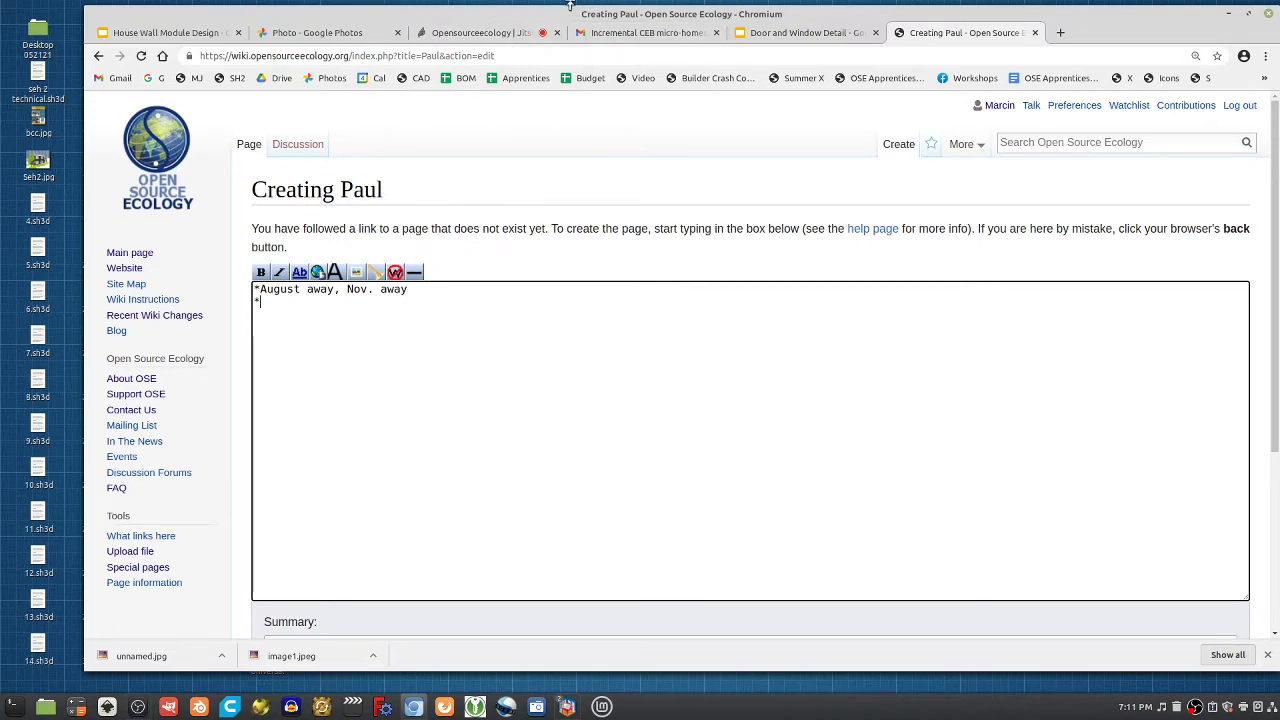
click(320, 32)
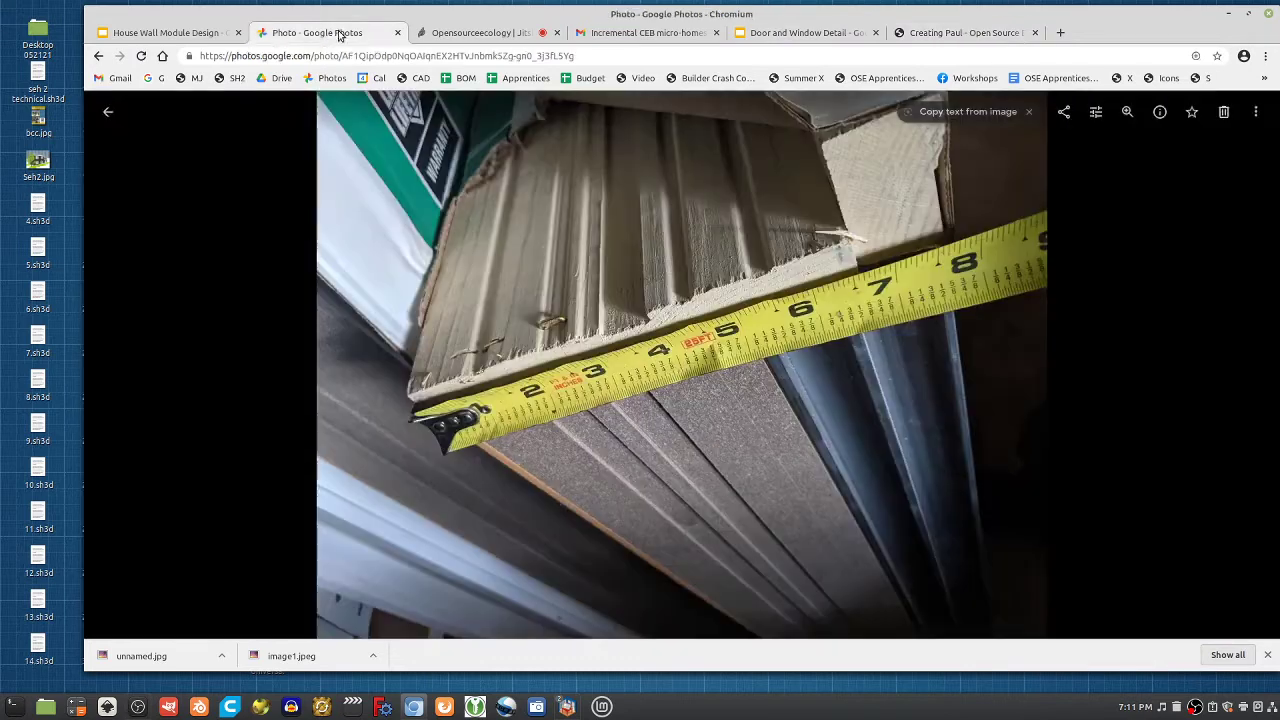
click(485, 33)
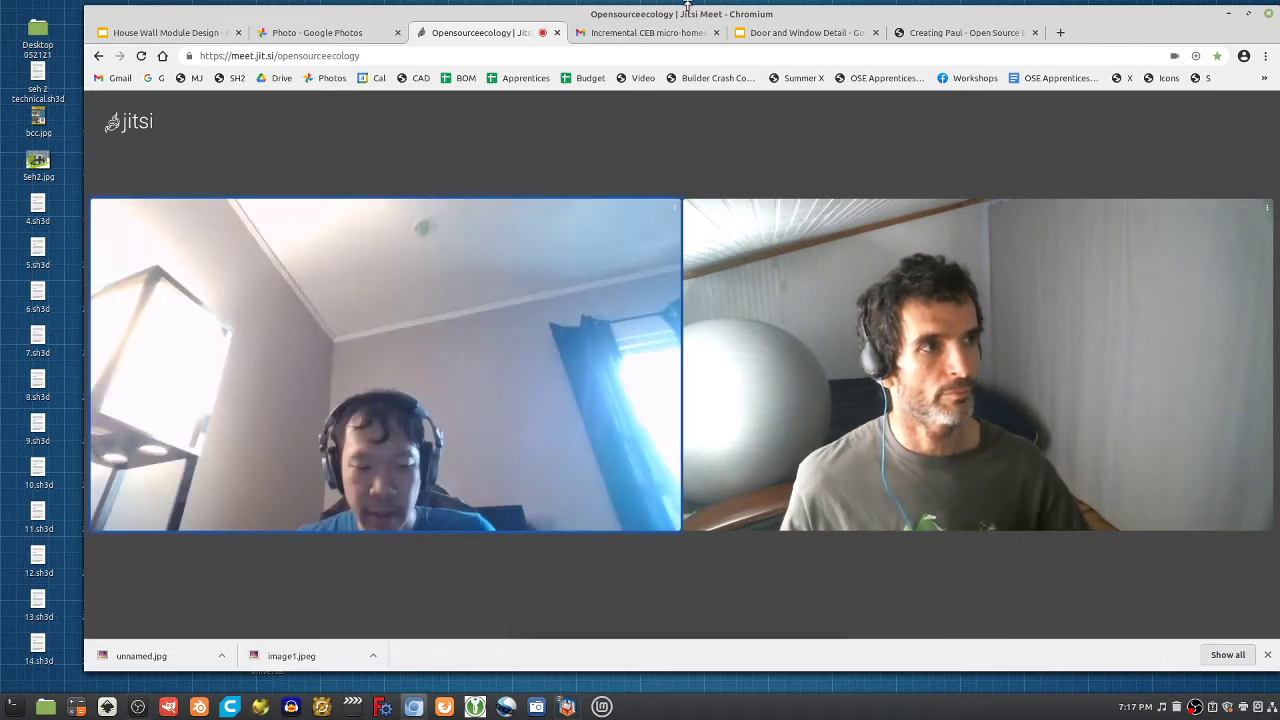
Step: Add a 'December -' bullet to the Paul draft and save the page
click(963, 32)
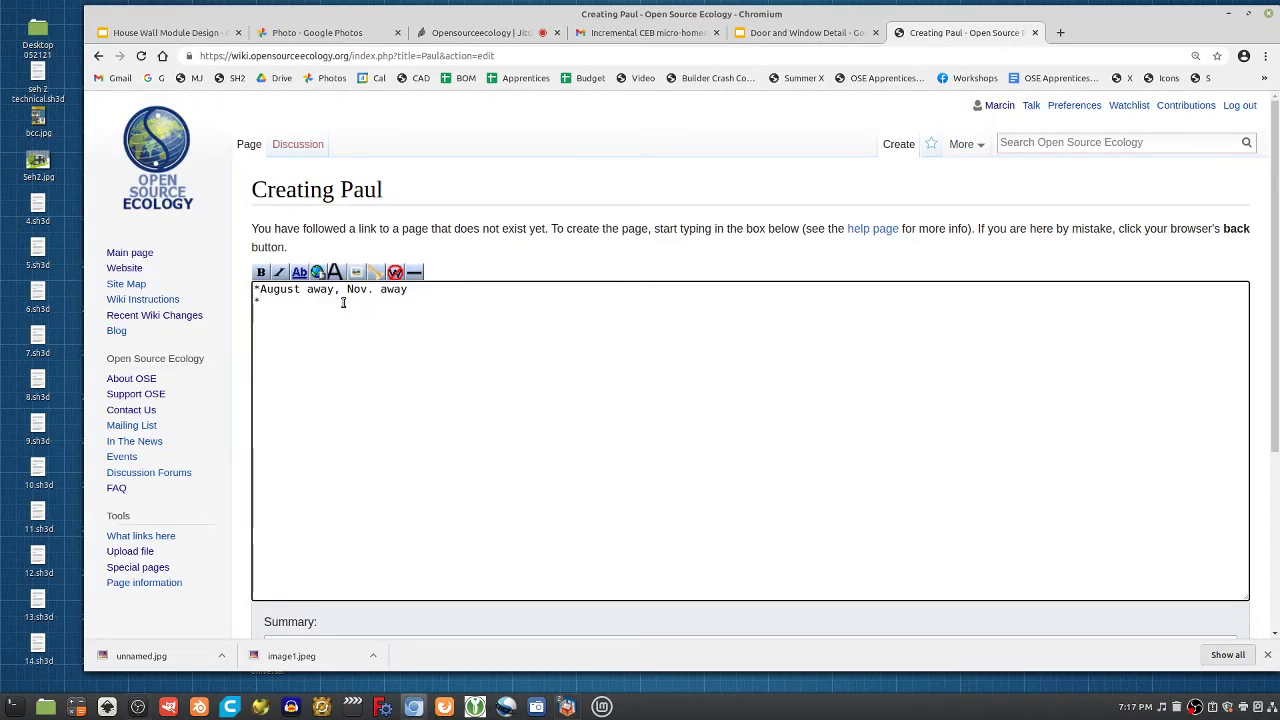
text(D)
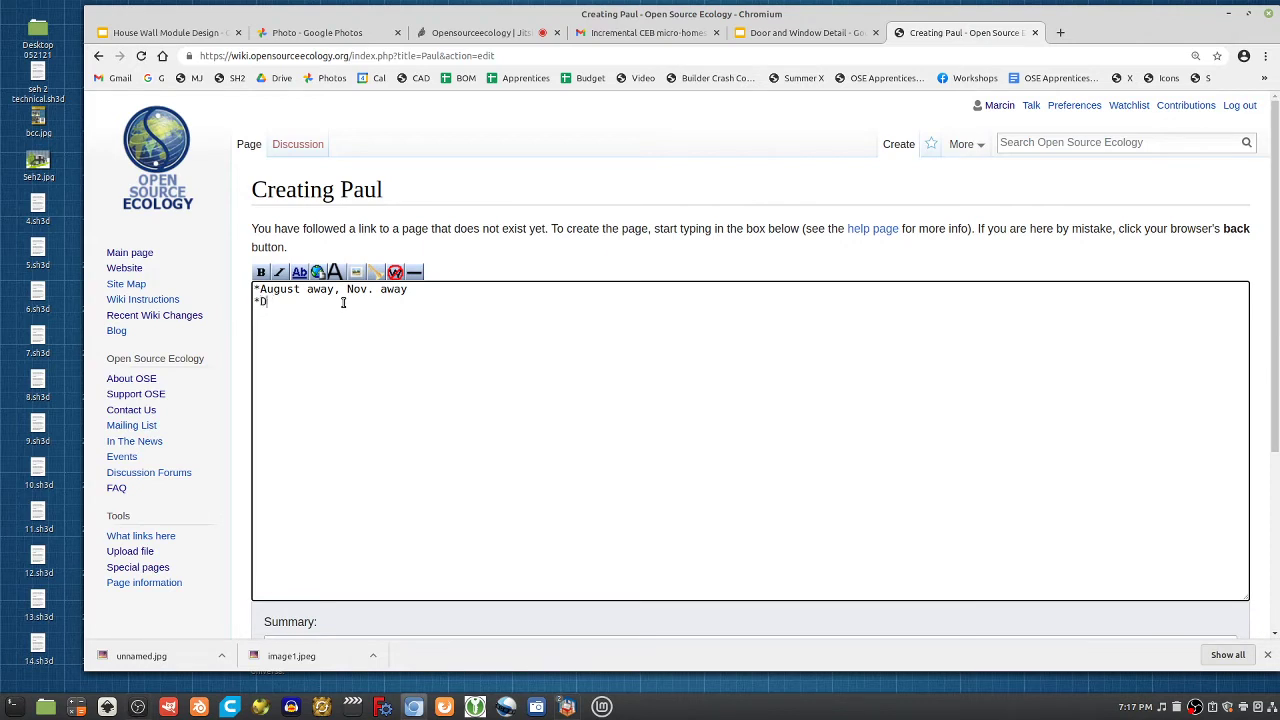
text(ecember -)
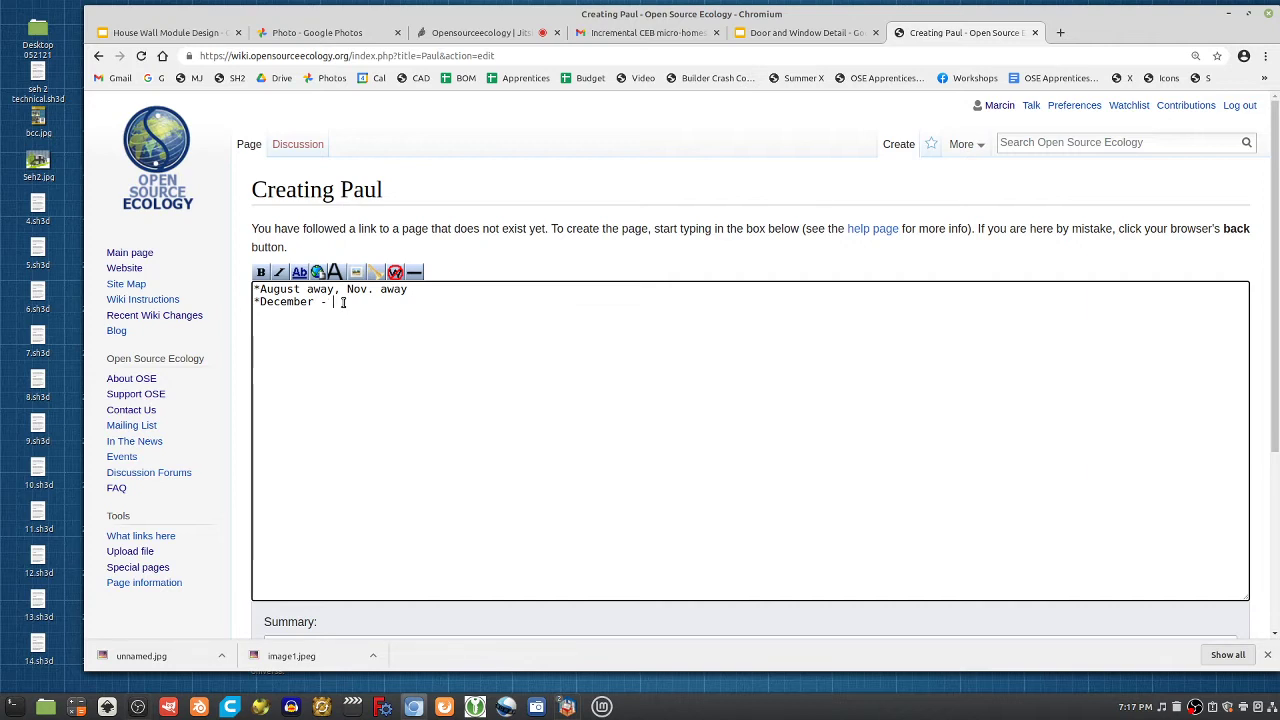
scroll(down, 3)
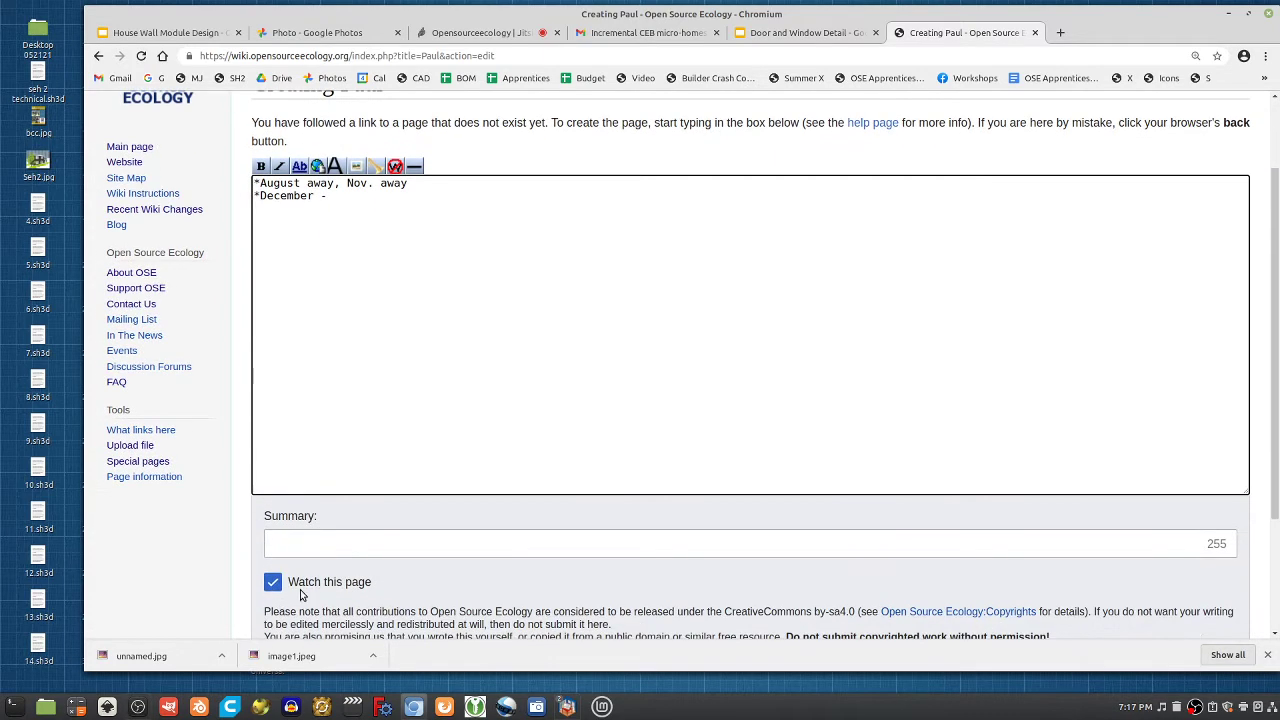
click(304, 521)
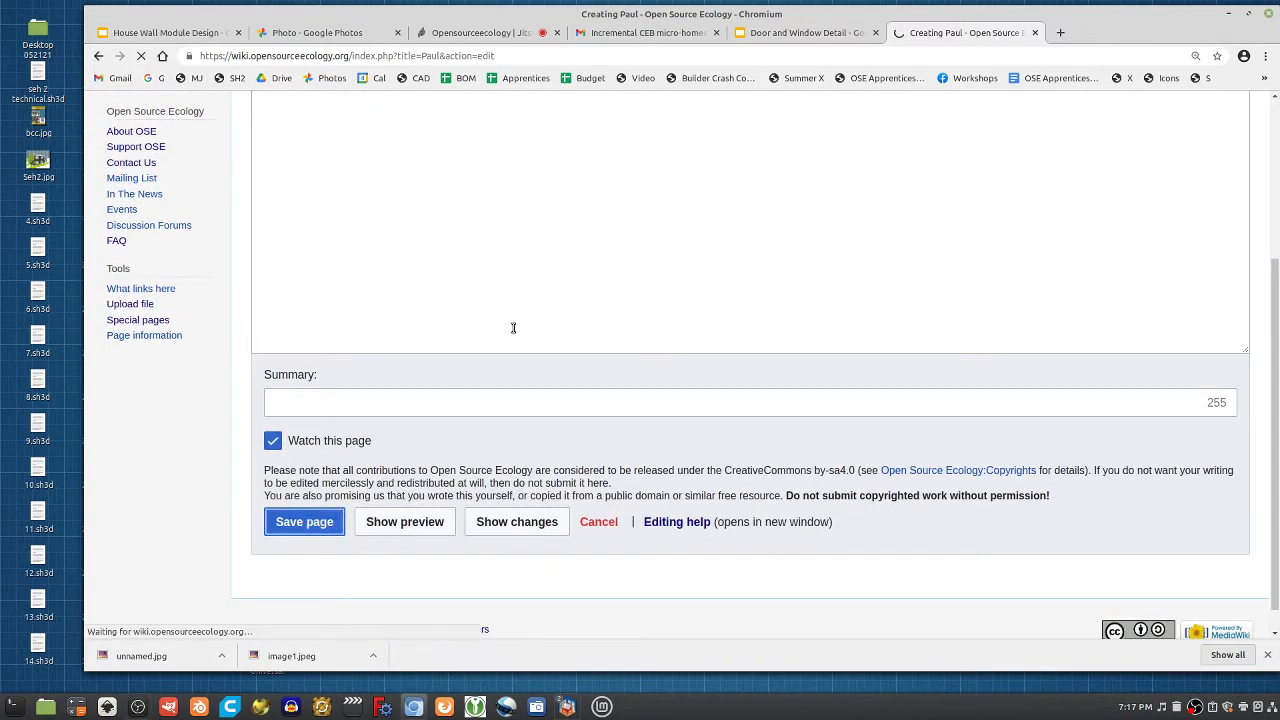
click(304, 521)
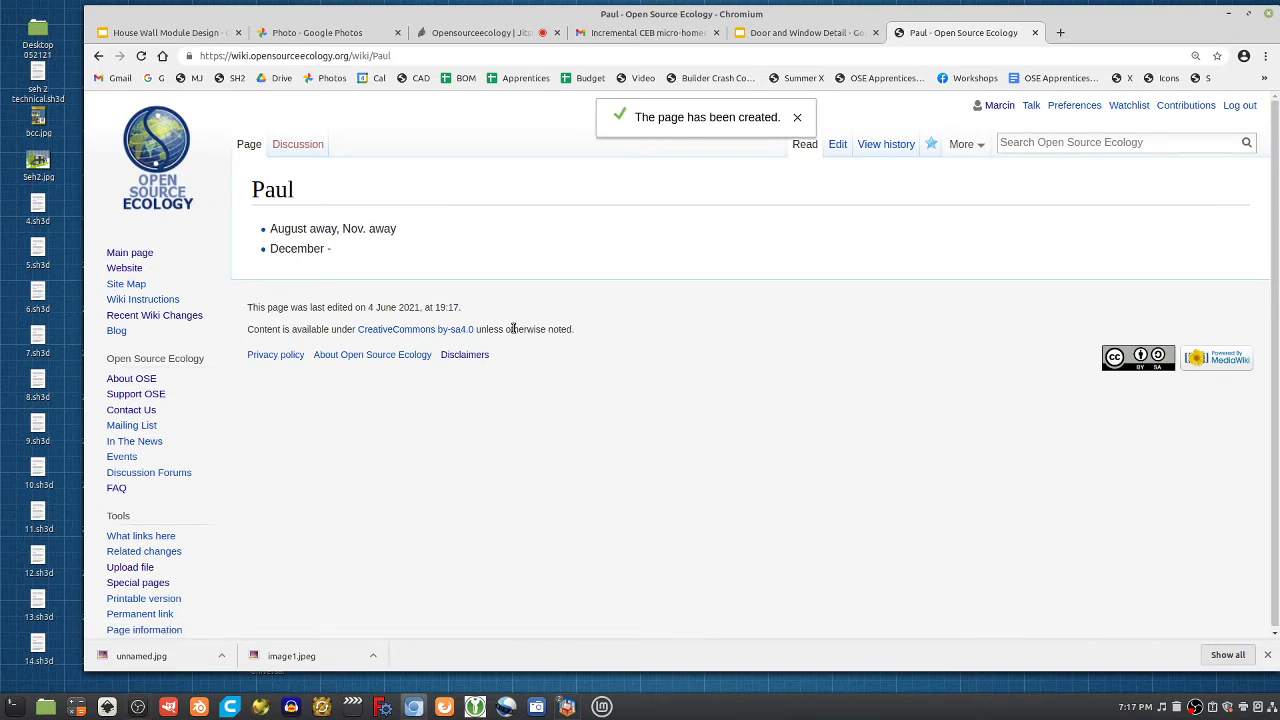
Step: Dismiss the page-created notice and switch back to the Jitsi Meet call
click(797, 117)
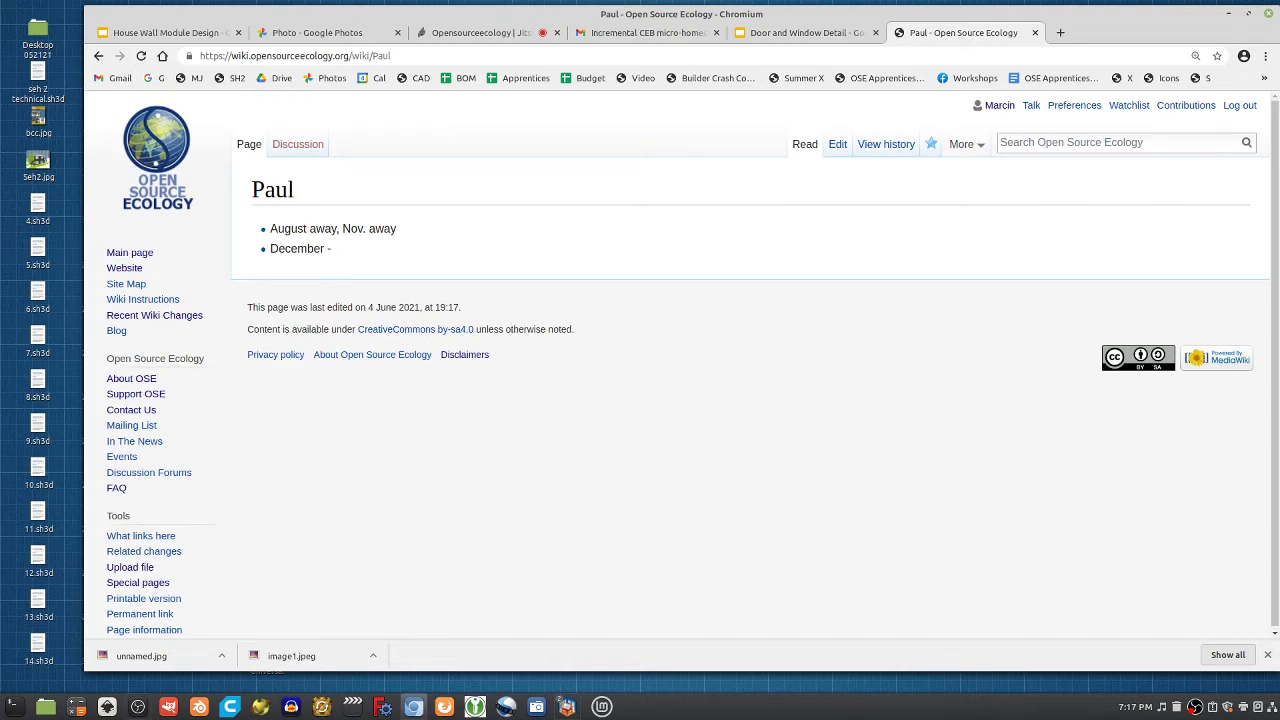
click(485, 32)
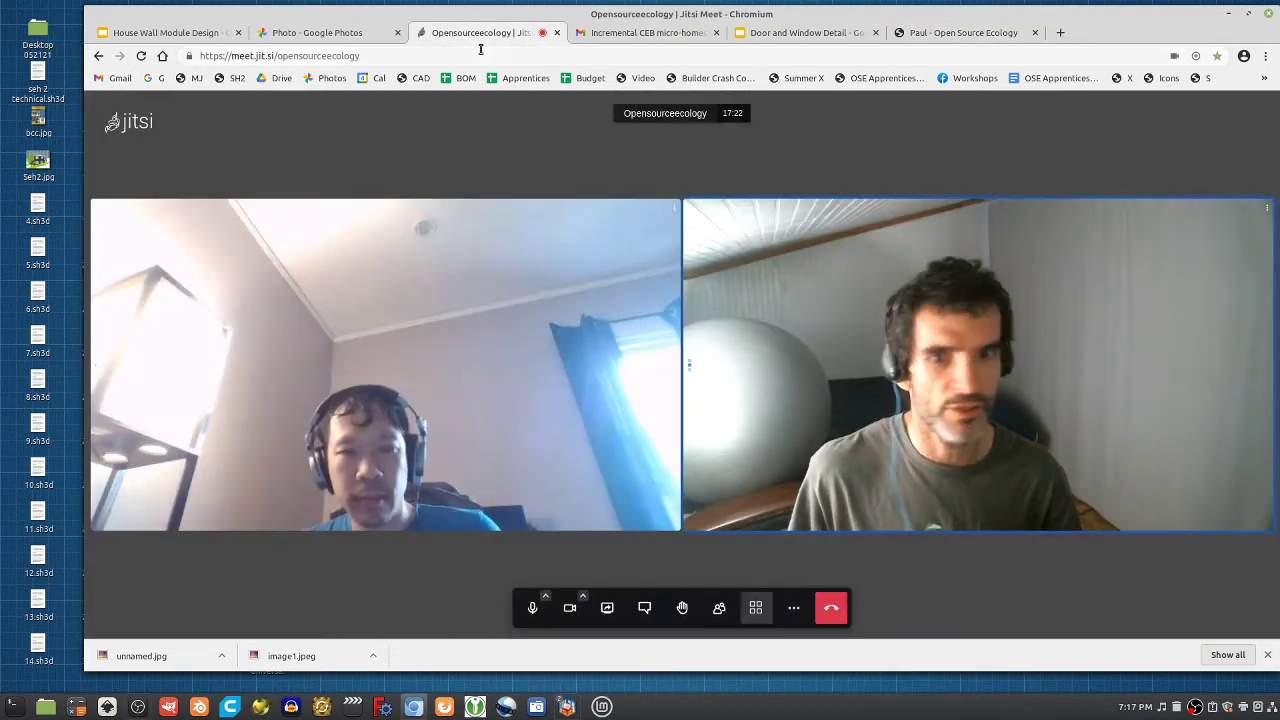